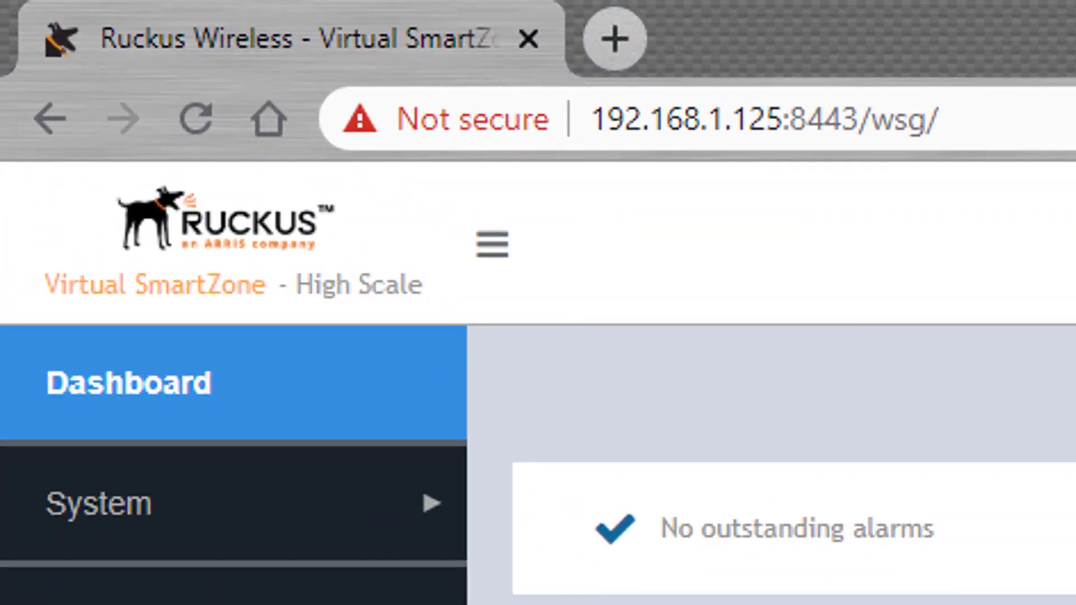
Show the Switches list and select the ICX7150-C12 Router to see its details.
{"action": "scroll", "scroll_direction": "down", "scroll_amount": 3}
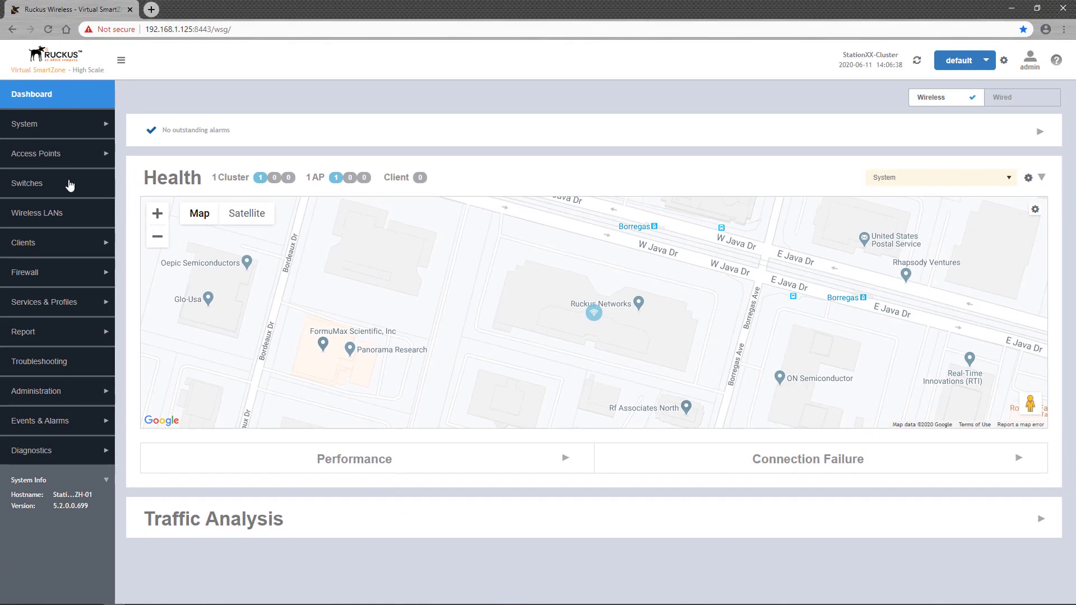
{"action": "left_click", "coordinate": [28, 183]}
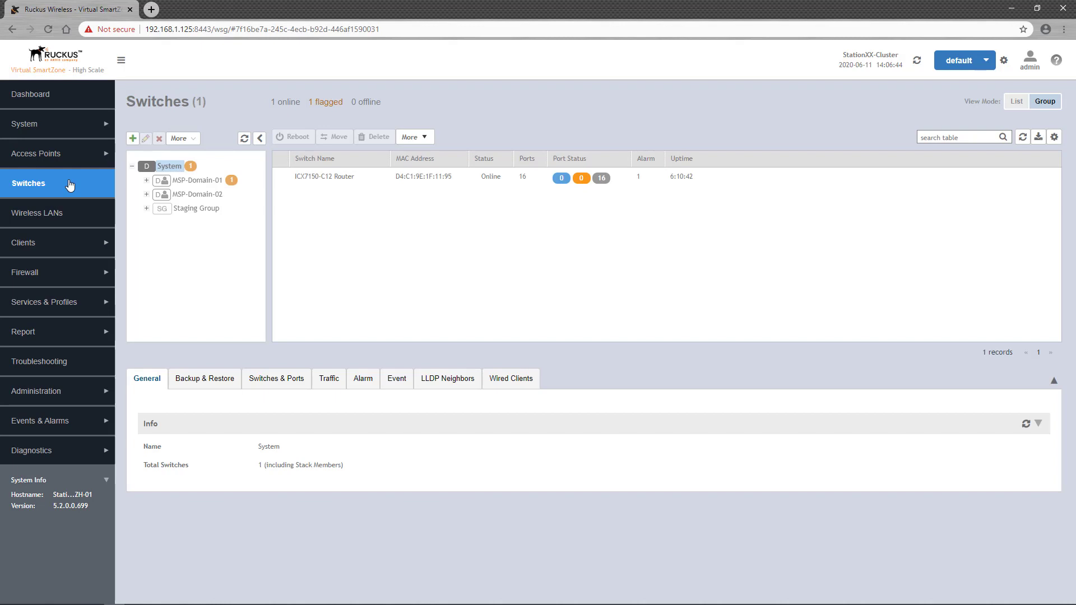
{"action": "mouse_move", "coordinate": [306, 208]}
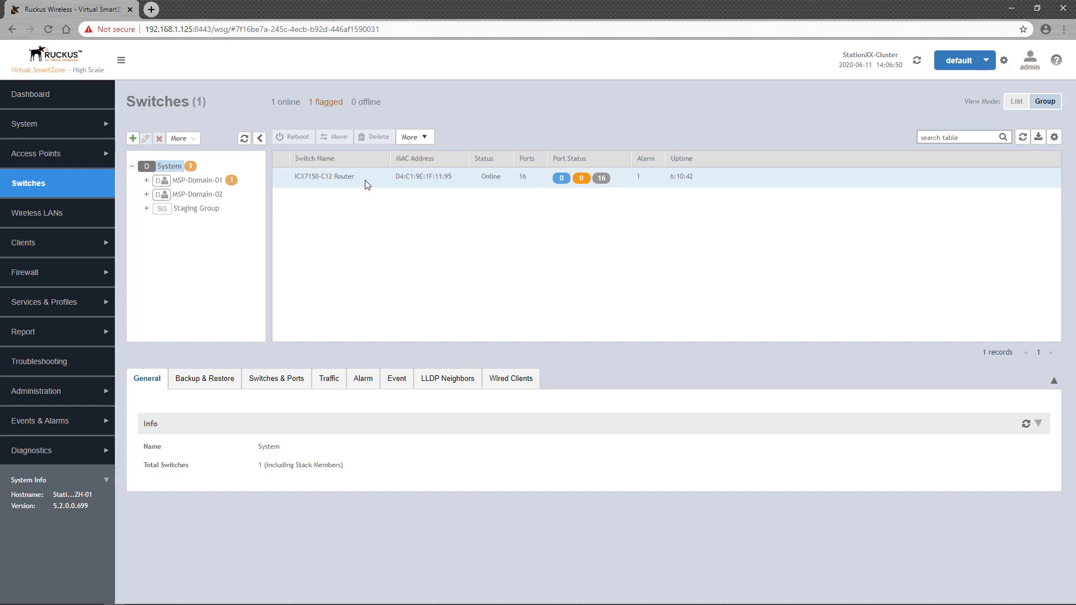
{"action": "left_click", "coordinate": [324, 177]}
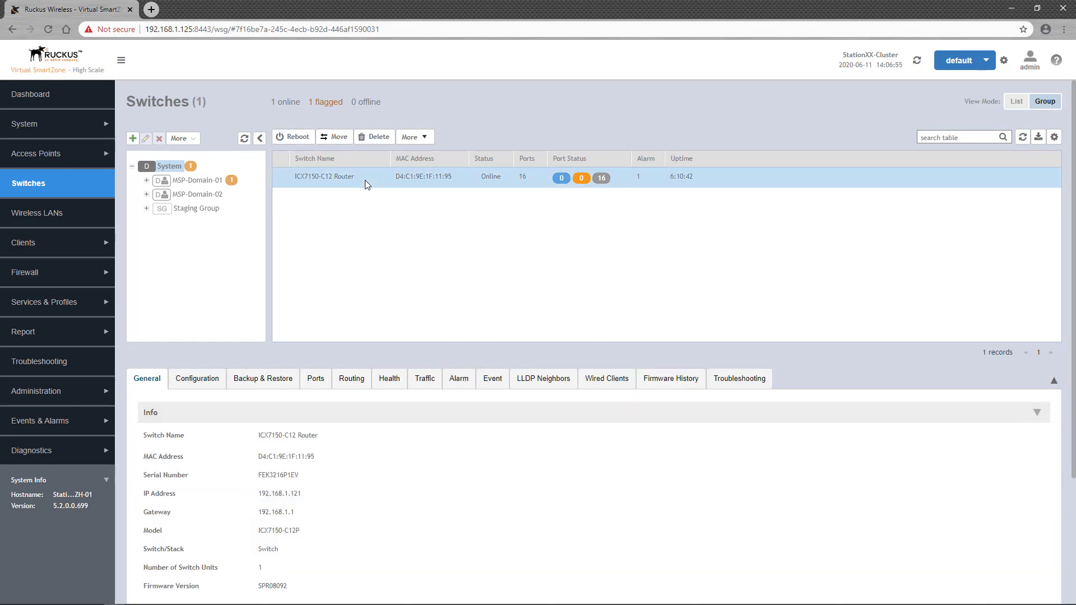
{"action": "mouse_move", "coordinate": [424, 140]}
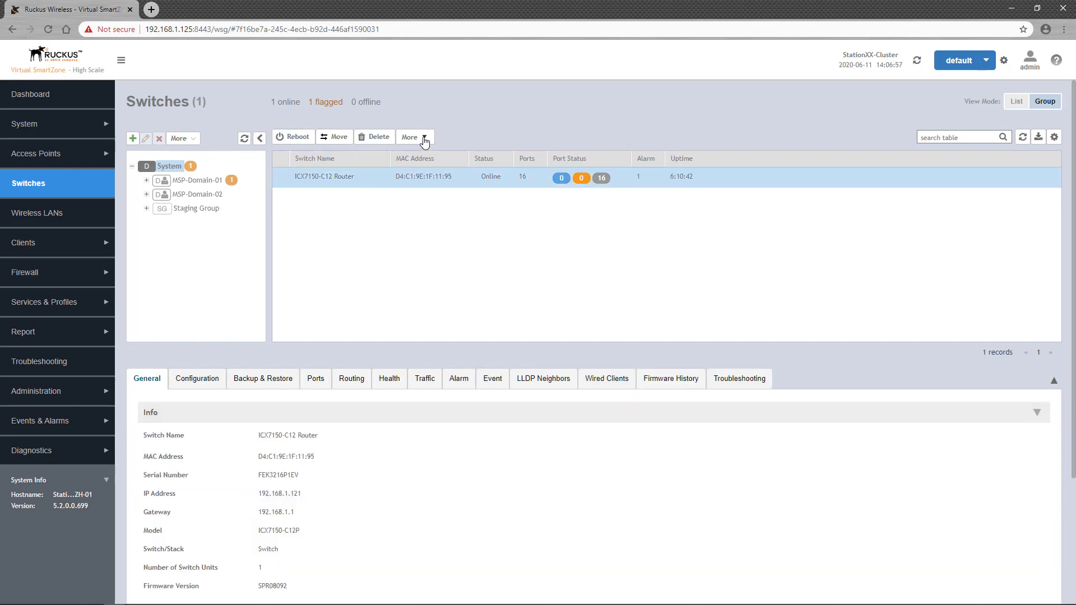
Trigger a Config Backup of the ICX7150-C12 Router and acknowledge the success message.
{"action": "left_click", "coordinate": [415, 137]}
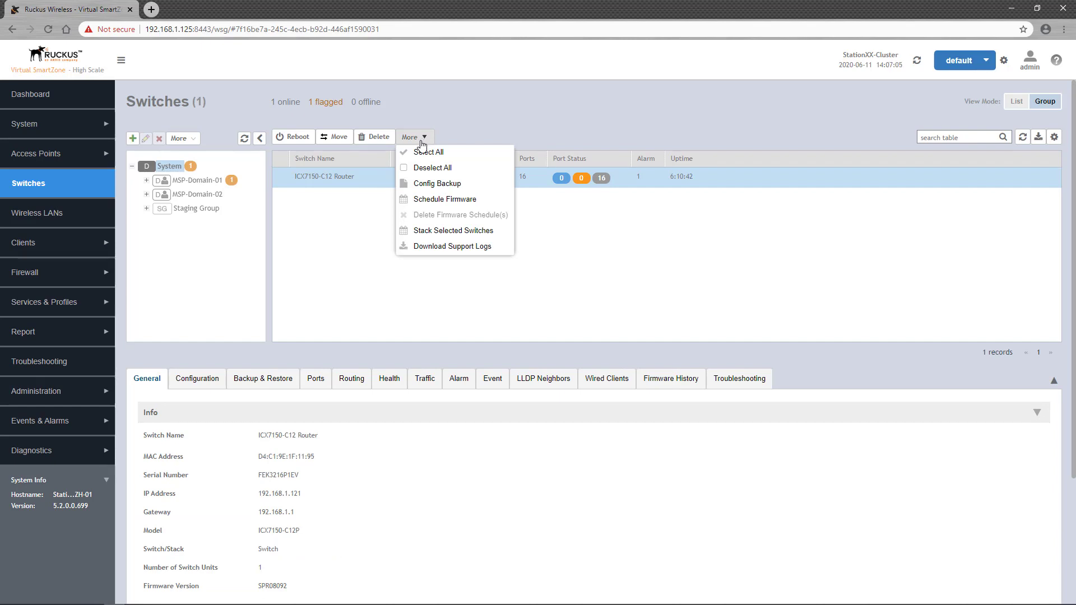
{"action": "left_click", "coordinate": [438, 183]}
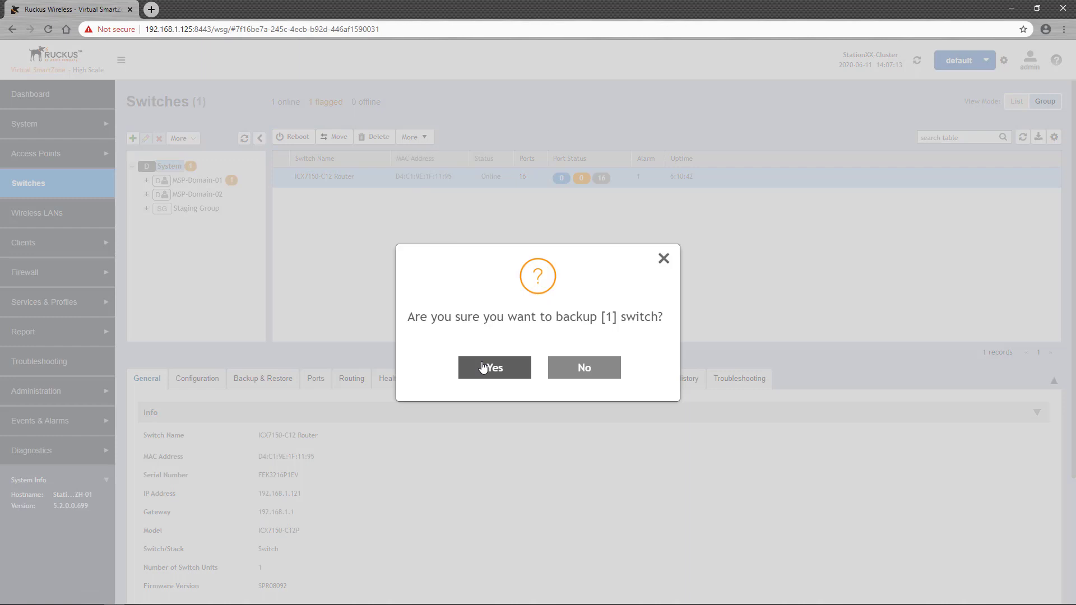
{"action": "left_click", "coordinate": [494, 367]}
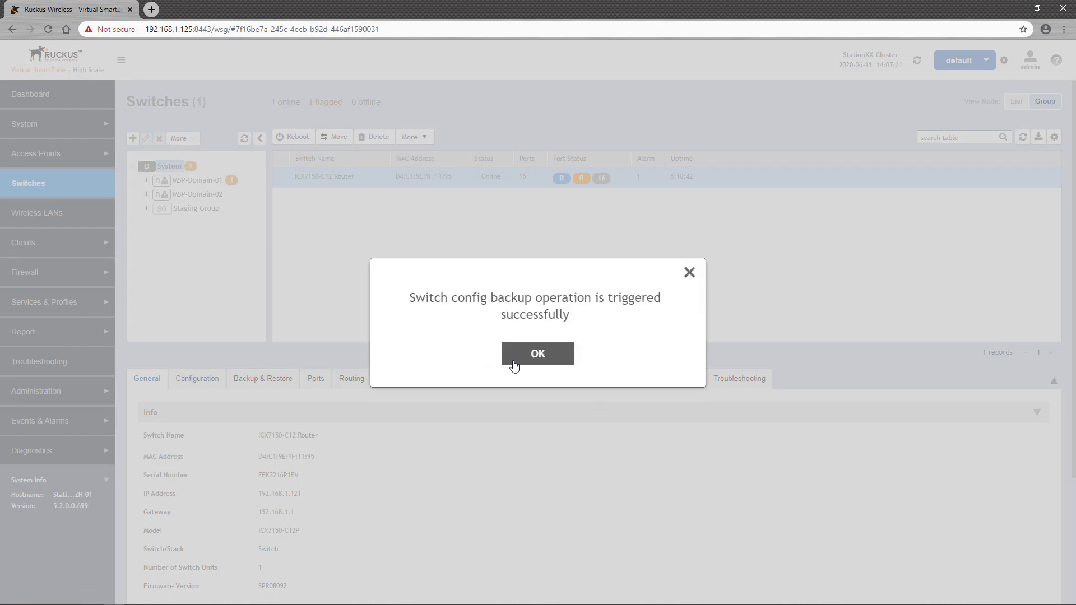
{"action": "left_click", "coordinate": [538, 353]}
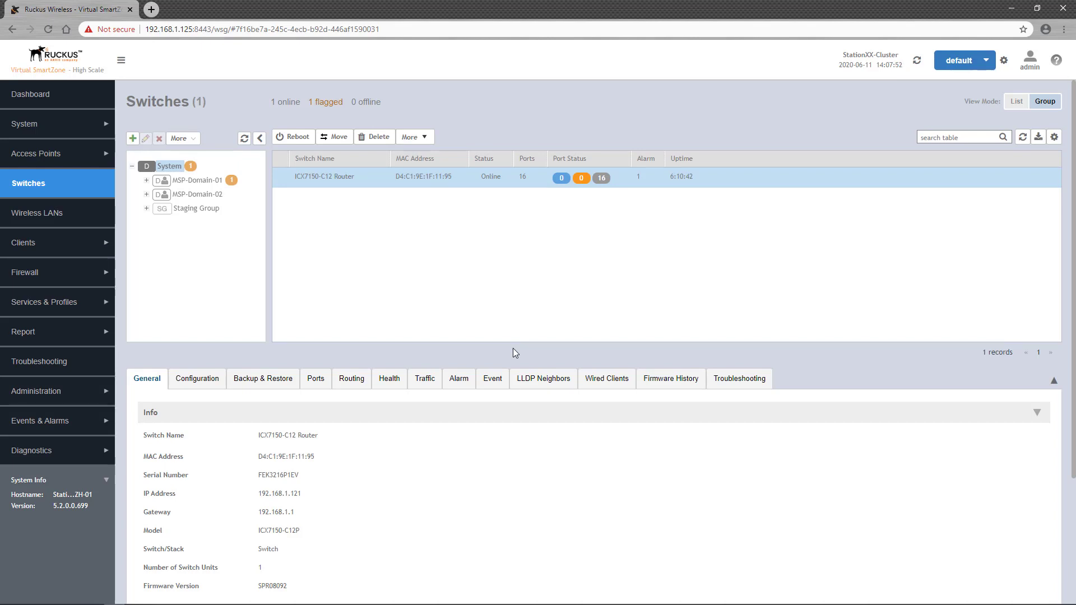
{"action": "mouse_move", "coordinate": [388, 186]}
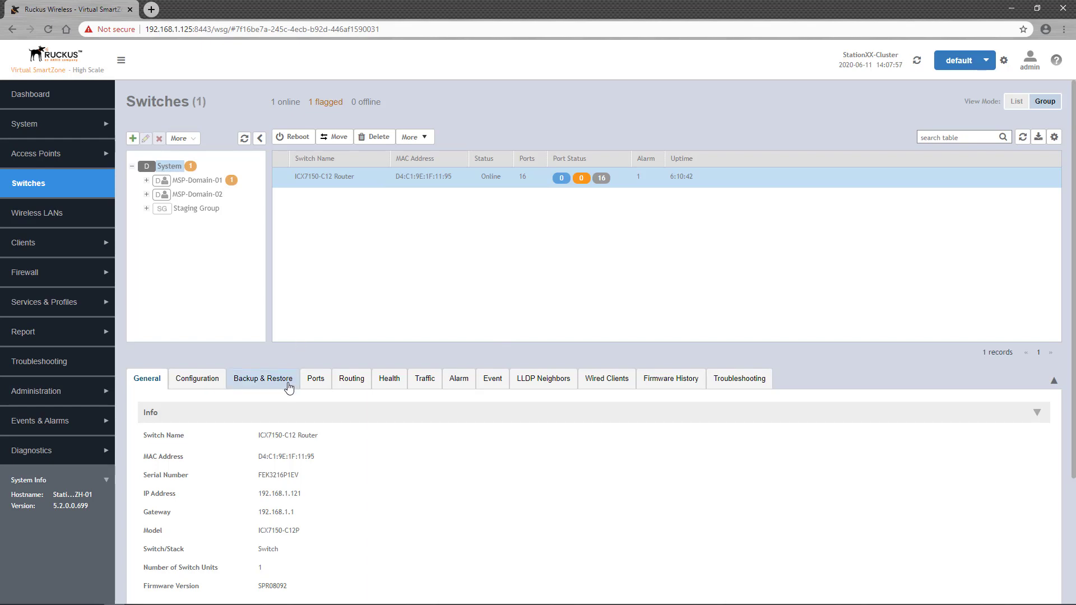
Show the router's Backup & Restore list, then cancel the Config Restore prompt.
{"action": "left_click", "coordinate": [263, 378]}
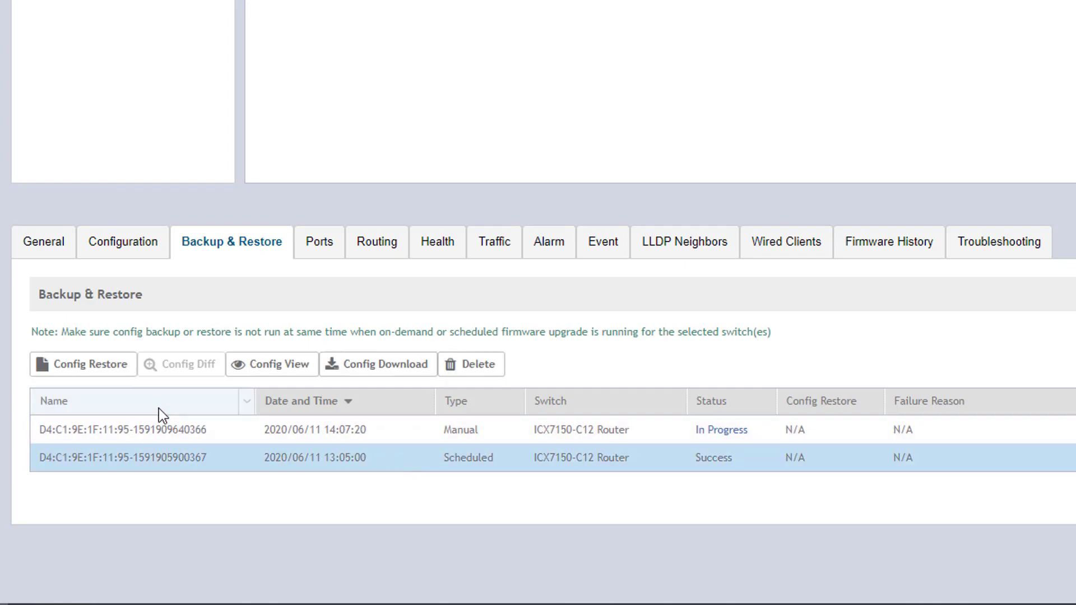
{"action": "left_click", "coordinate": [82, 364]}
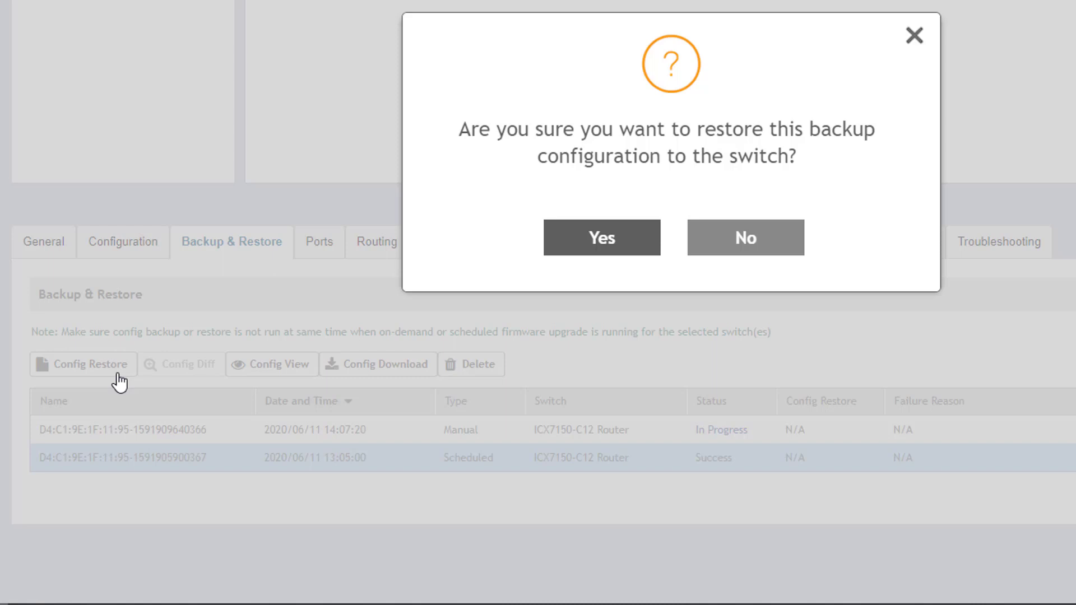
{"action": "mouse_move", "coordinate": [781, 256]}
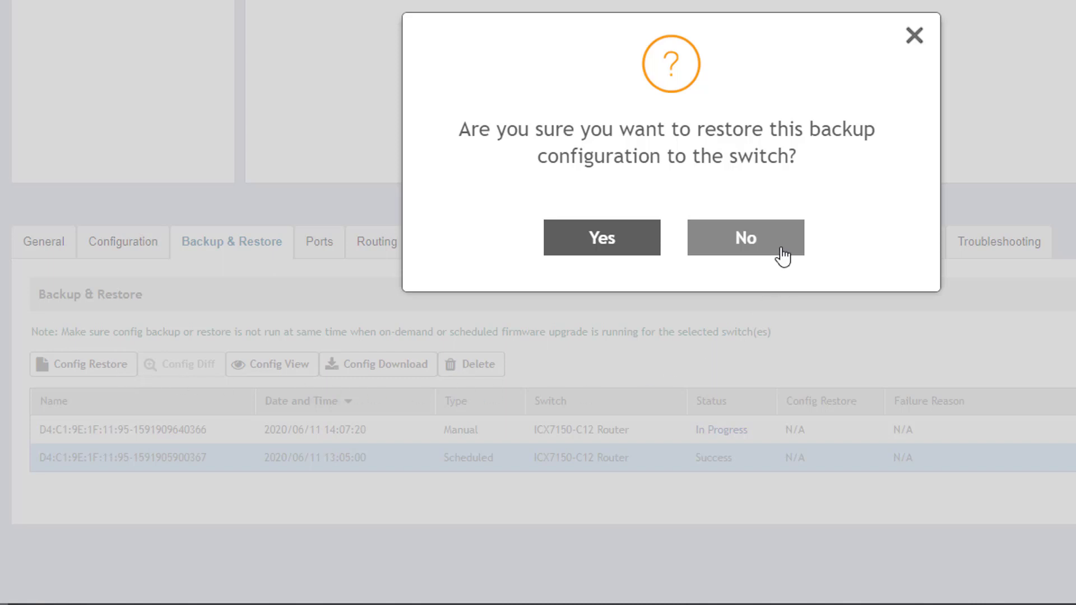
{"action": "left_click", "coordinate": [745, 238]}
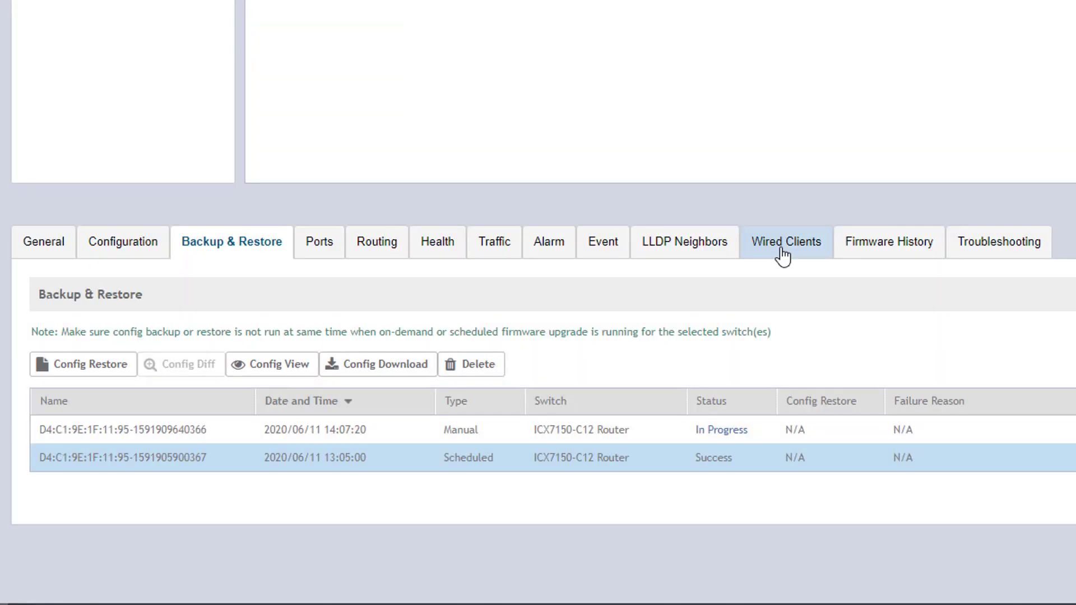
{"action": "mouse_move", "coordinate": [291, 381]}
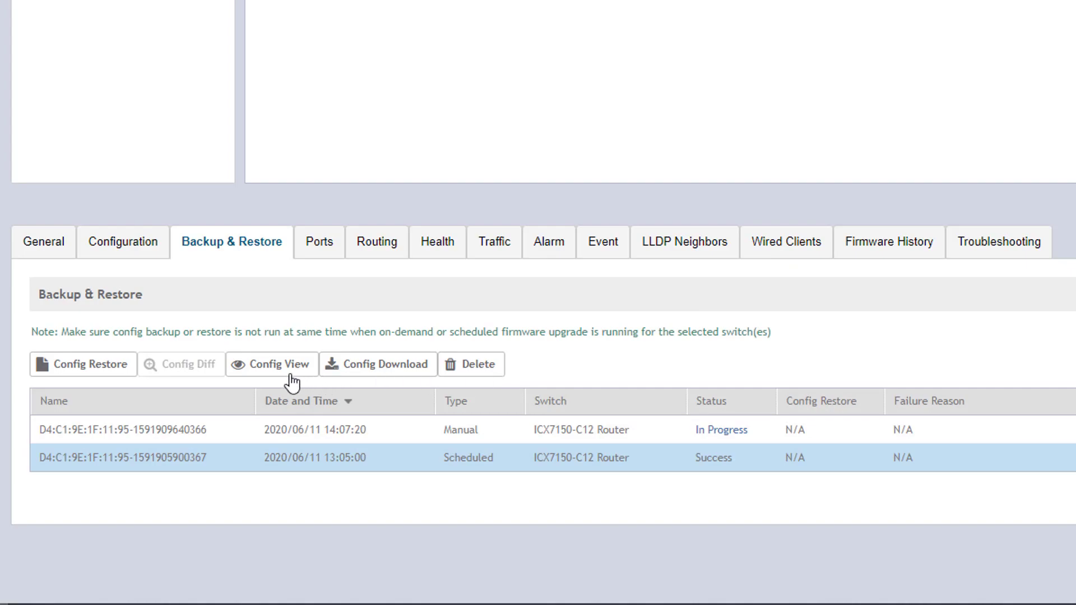
{"action": "left_click", "coordinate": [270, 364]}
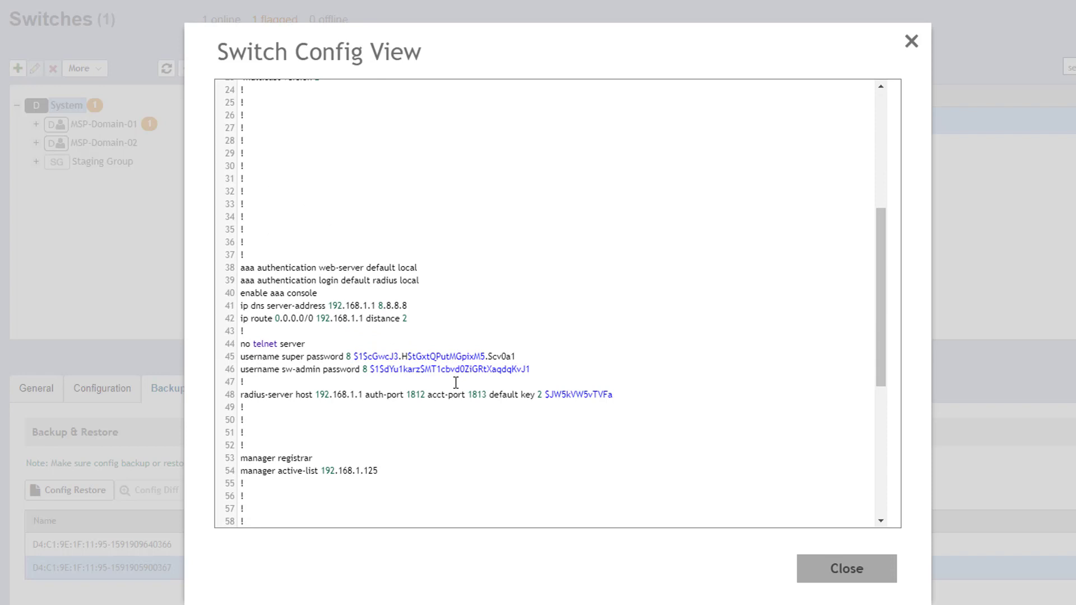
{"action": "scroll", "scroll_direction": "down", "scroll_amount": 3}
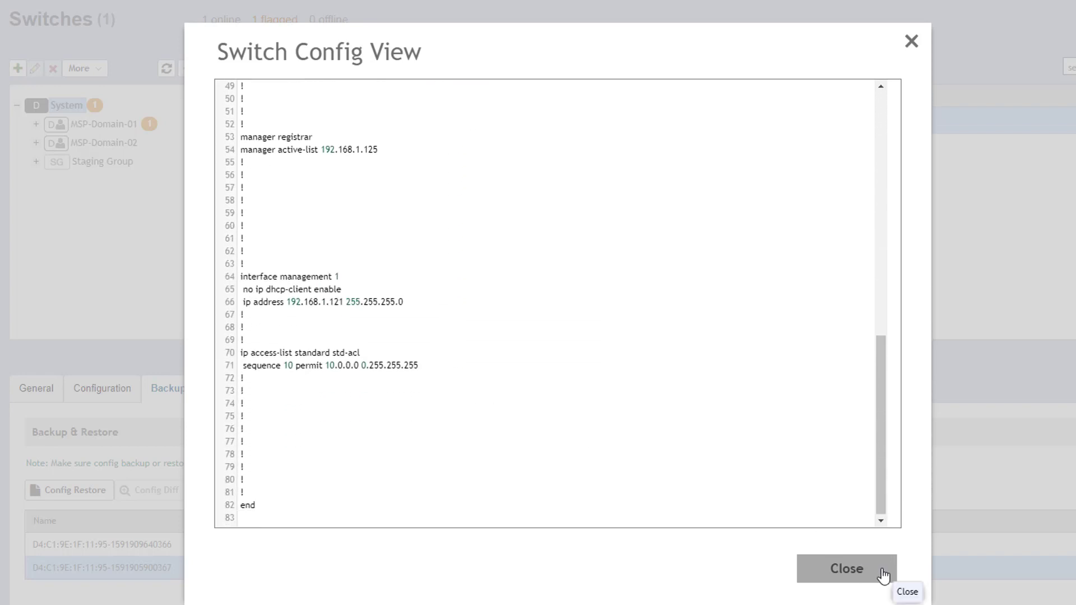
{"action": "left_click", "coordinate": [848, 568]}
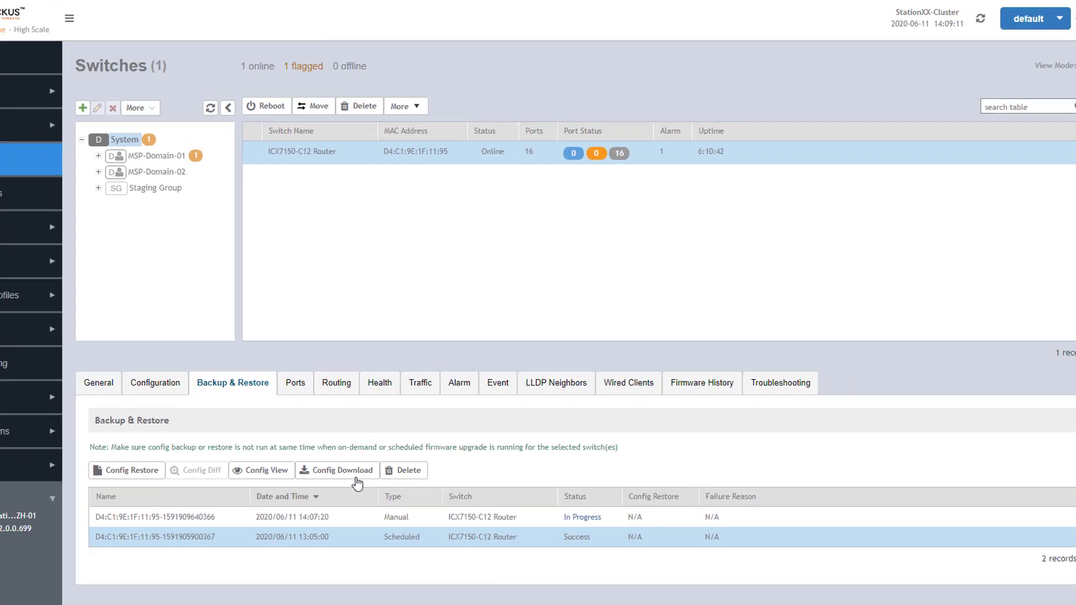
Save the scheduled backup's Config Download with a .txt file extension.
{"action": "left_click", "coordinate": [337, 470]}
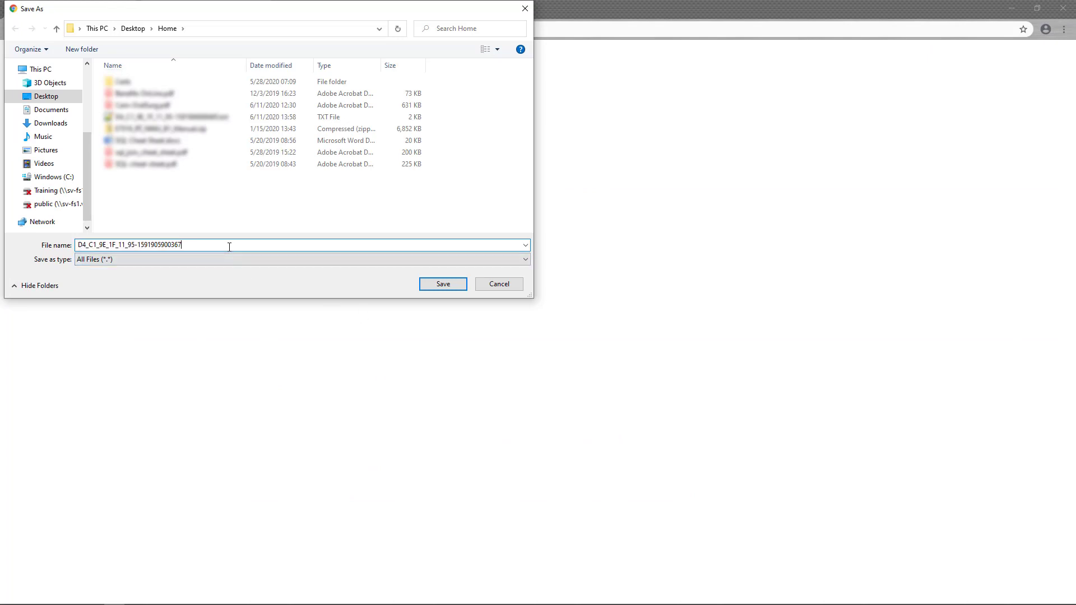
{"action": "type", "text": ".txt"}
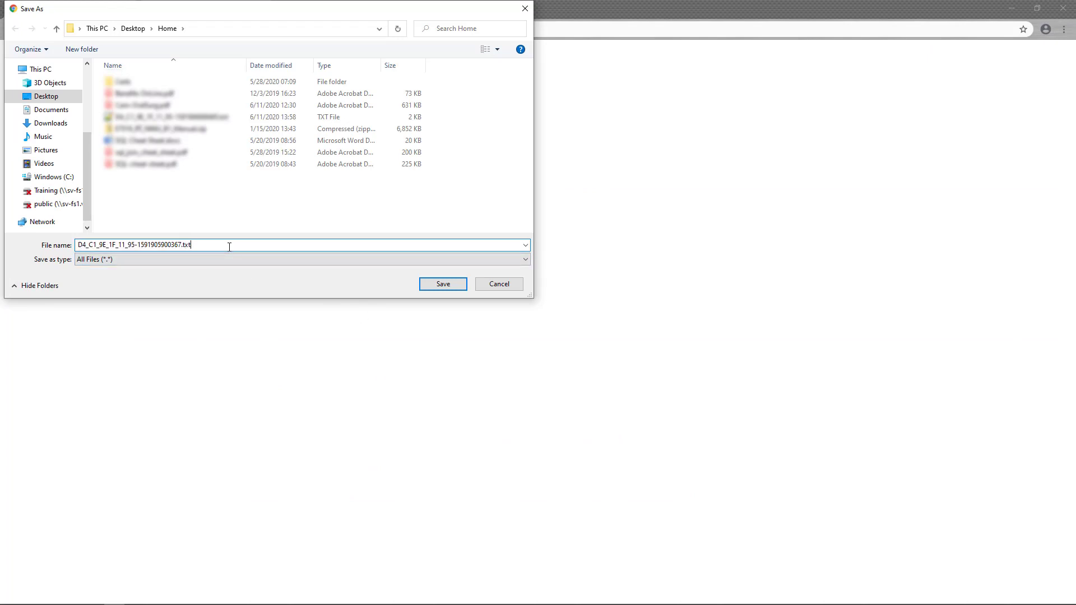
{"action": "left_click", "coordinate": [443, 285]}
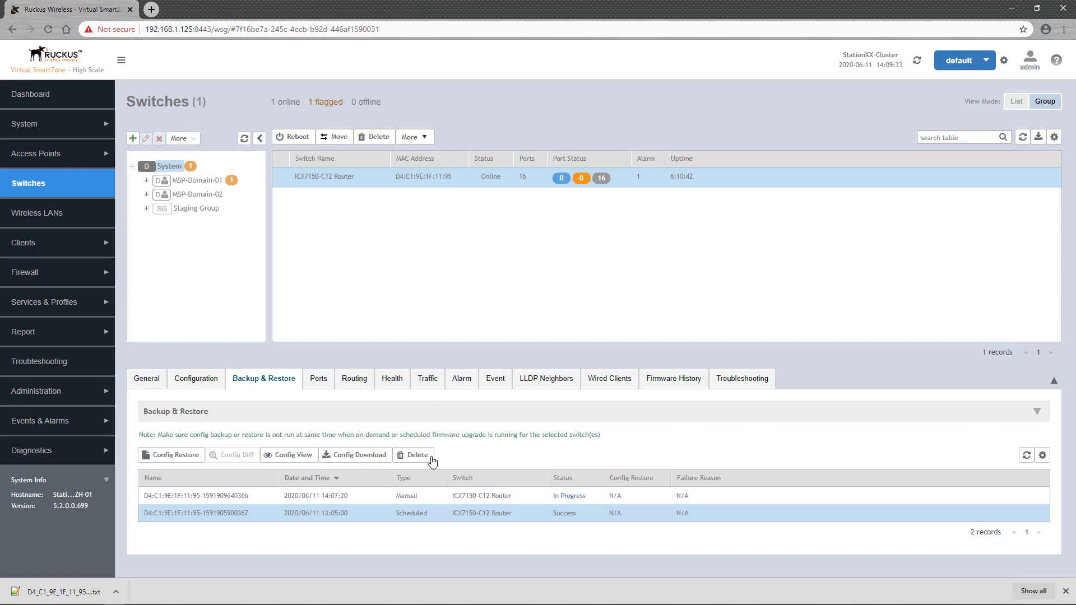
Cancel deleting the backup and refresh the list so the manual backup shows Success.
{"action": "left_click", "coordinate": [413, 455]}
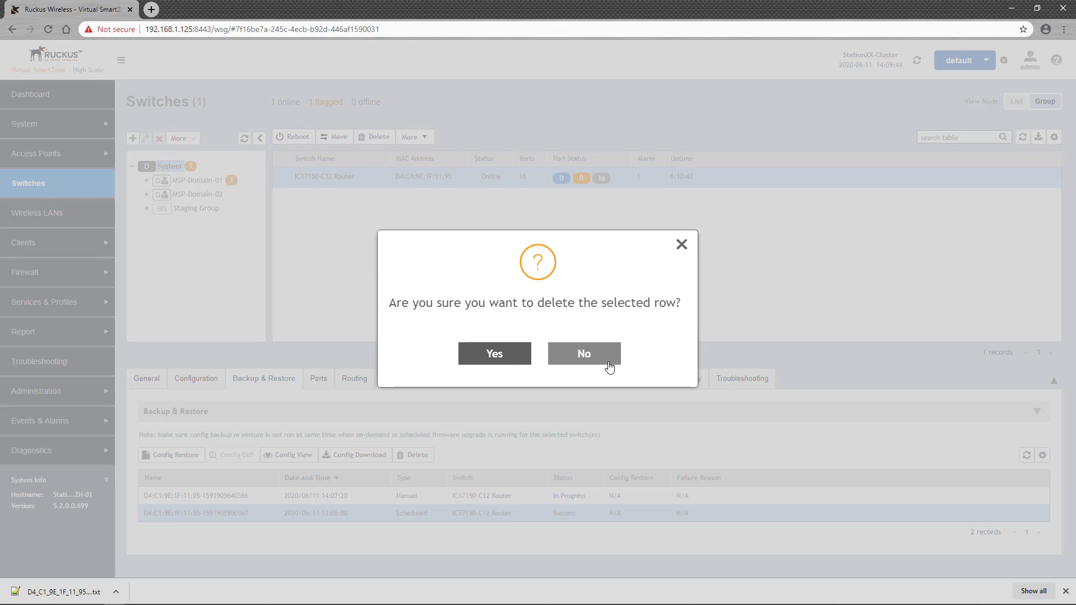
{"action": "left_click", "coordinate": [584, 353]}
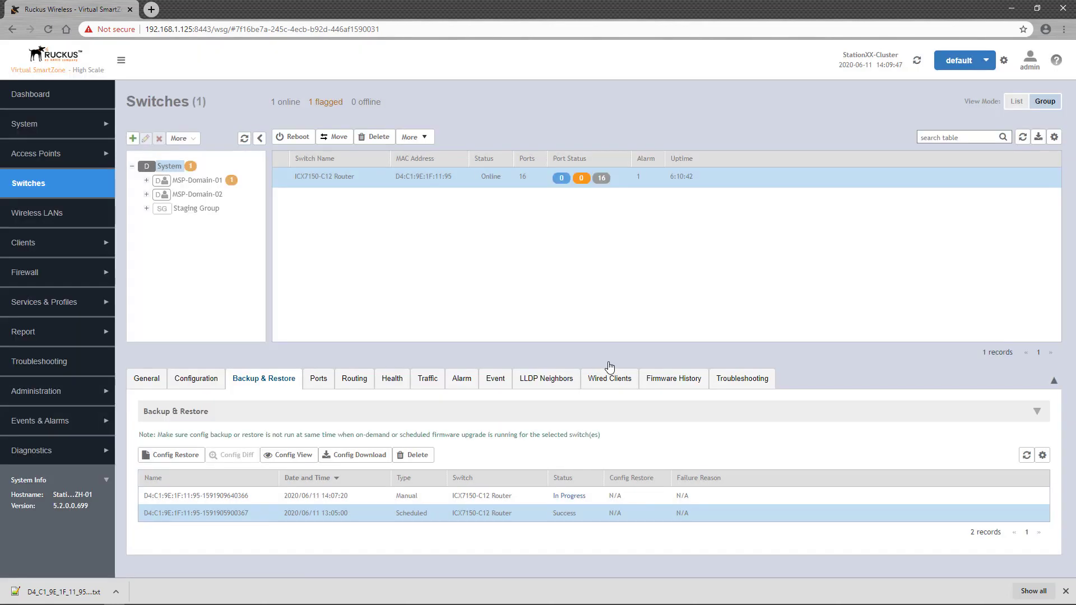
{"action": "left_click", "coordinate": [1027, 455]}
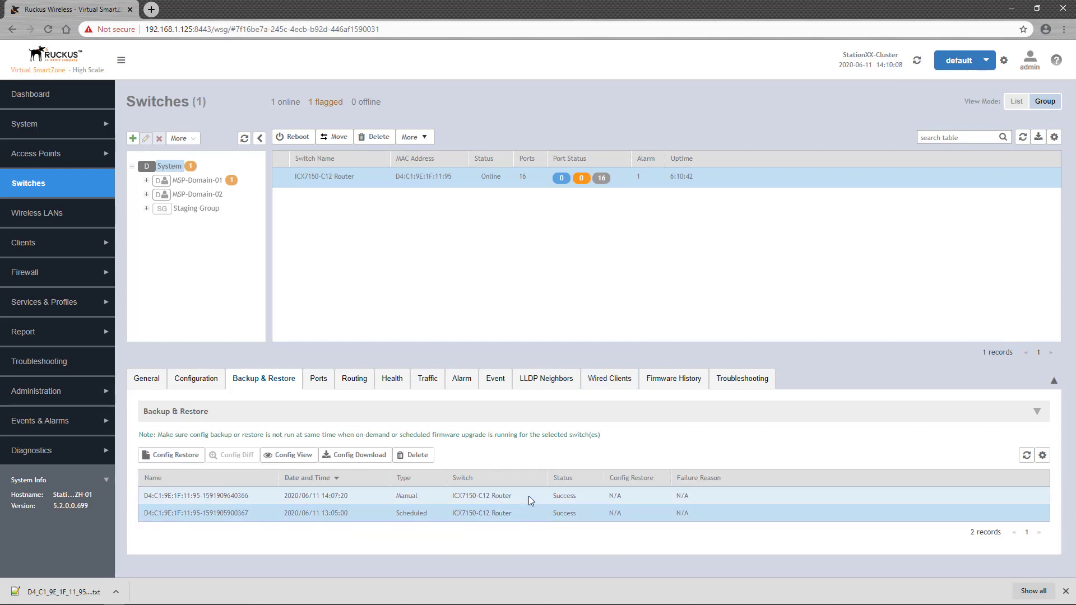
{"action": "left_click", "coordinate": [208, 495]}
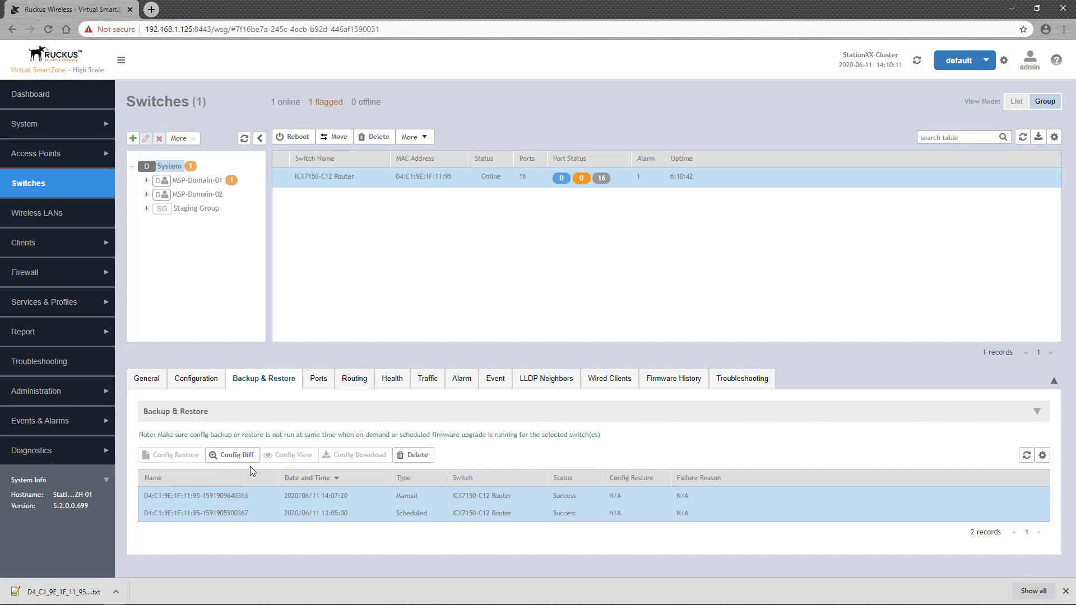
{"action": "left_click", "coordinate": [232, 454]}
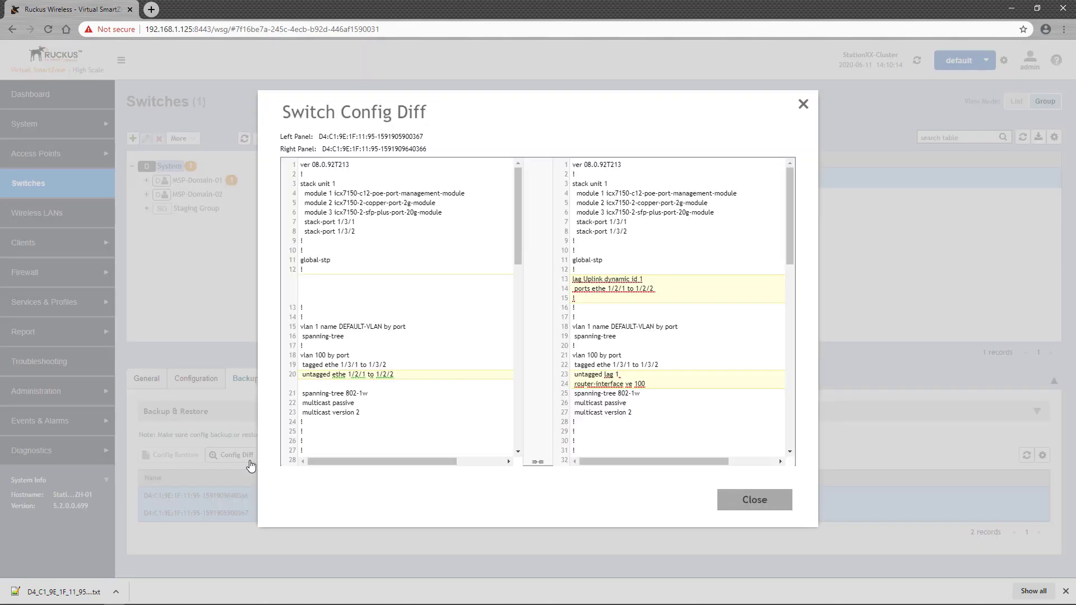
{"action": "mouse_move", "coordinate": [526, 513]}
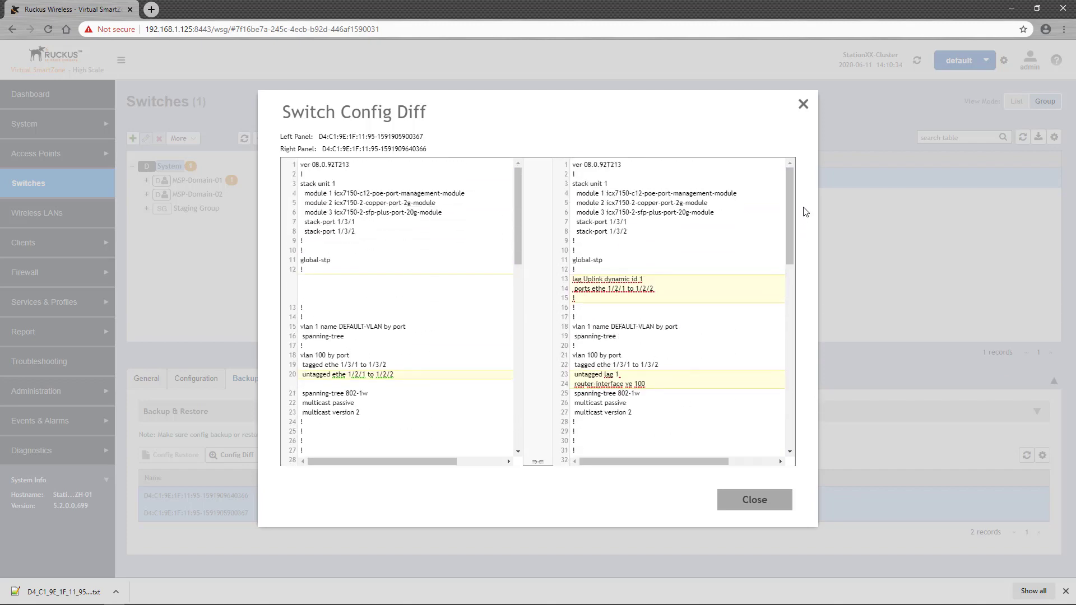
{"action": "mouse_move", "coordinate": [753, 499]}
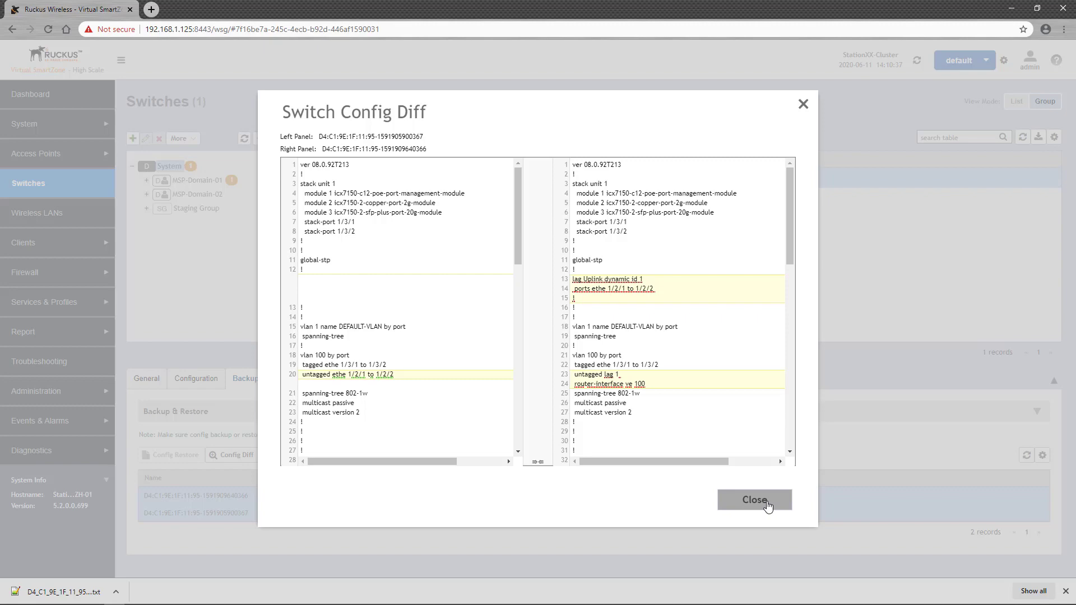
{"action": "left_click", "coordinate": [754, 499]}
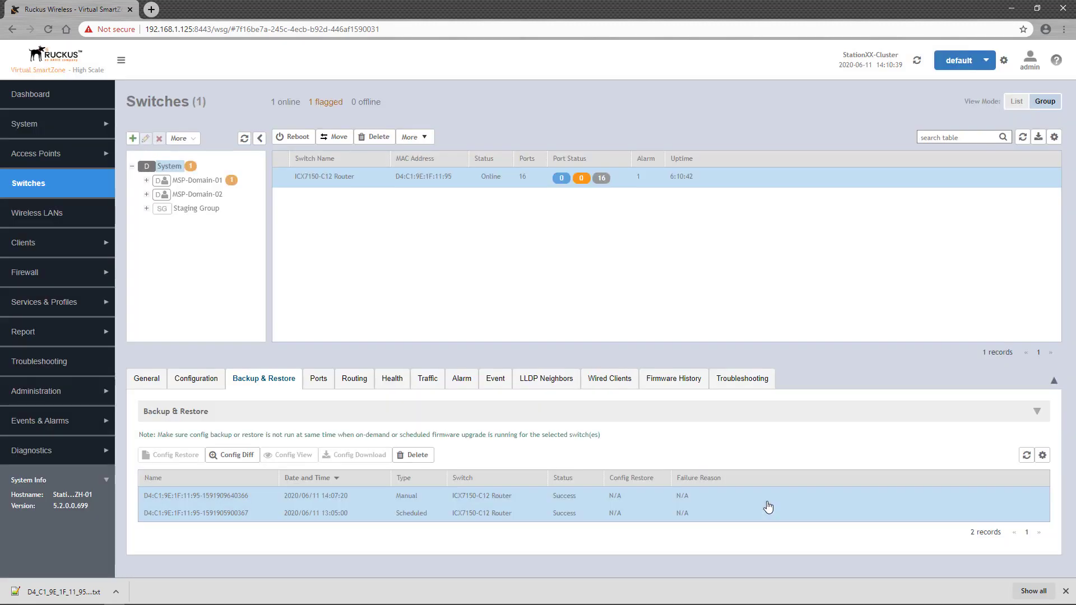